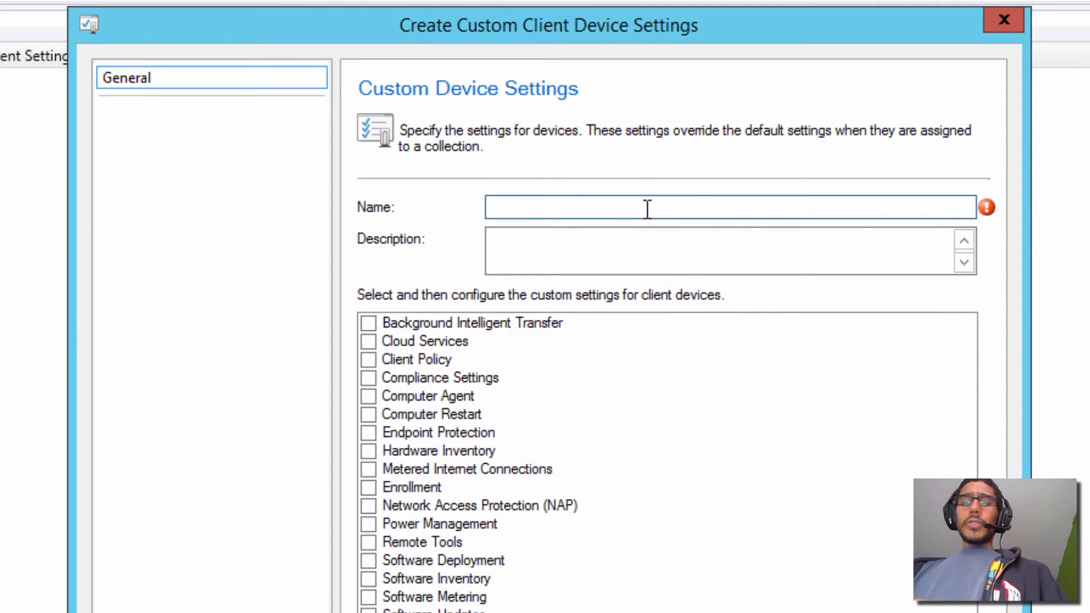
# - Enter 'BTNHD Client Device Endpoint Protection Settings' as the custom device settings name
pyautogui.write('B')
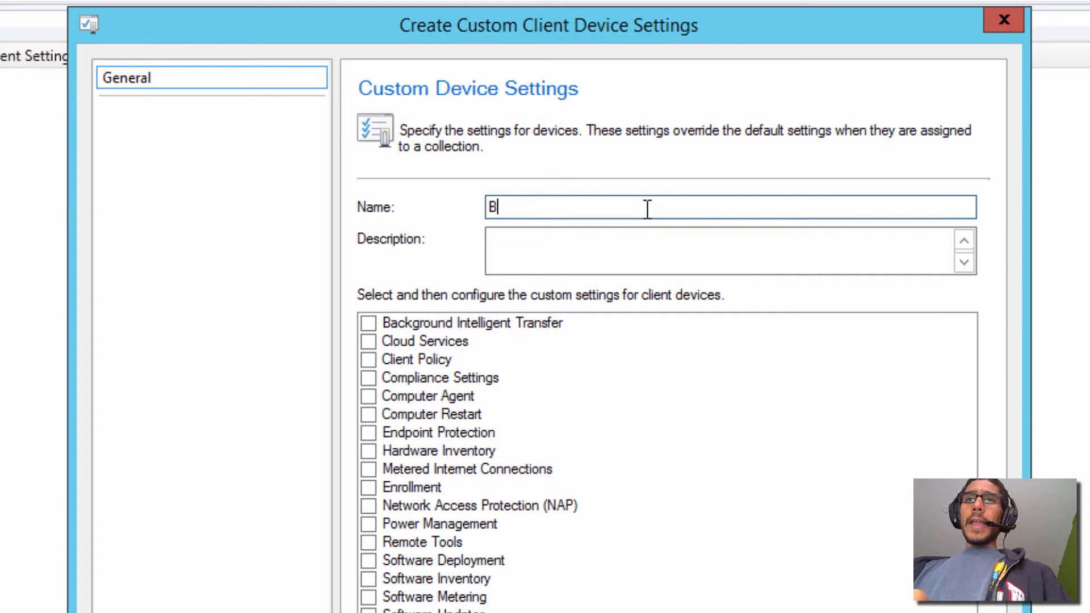
pyautogui.write('TNHD Client Device')
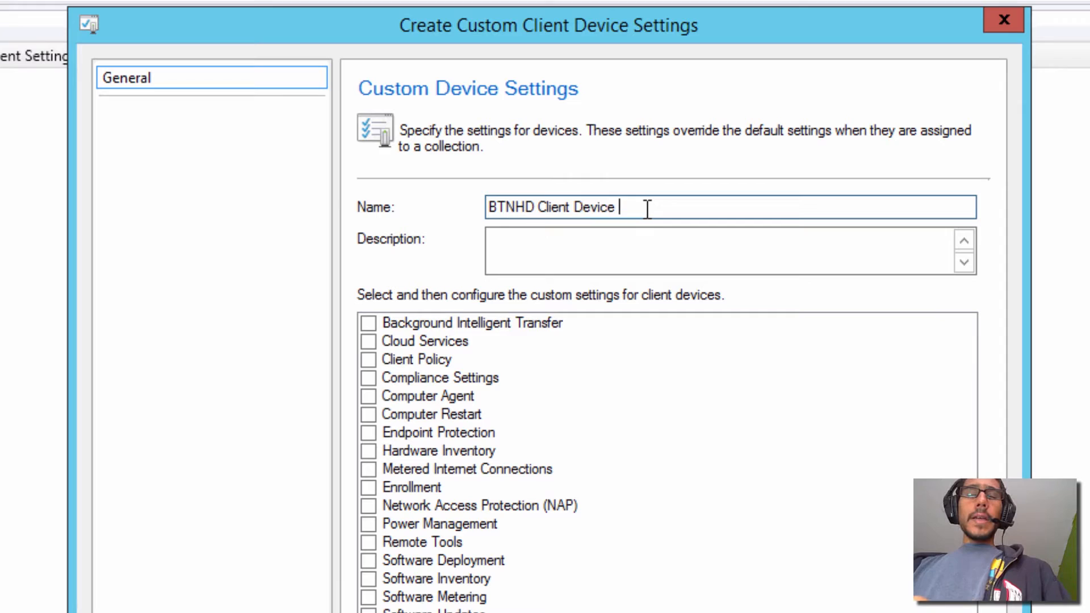
pyautogui.write('Endpoint')
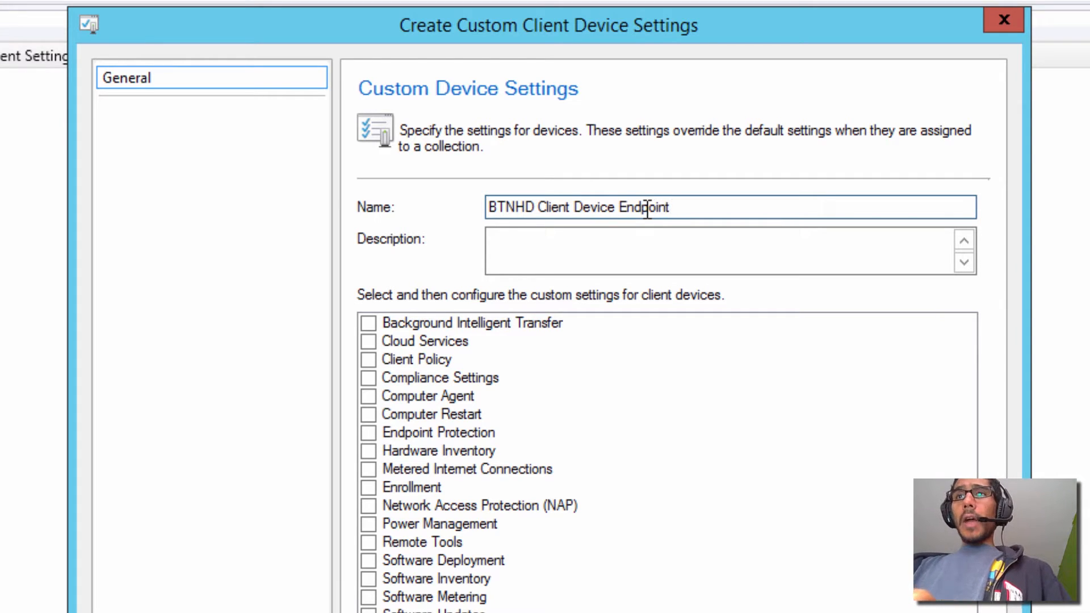
pyautogui.write('Protection Setti')
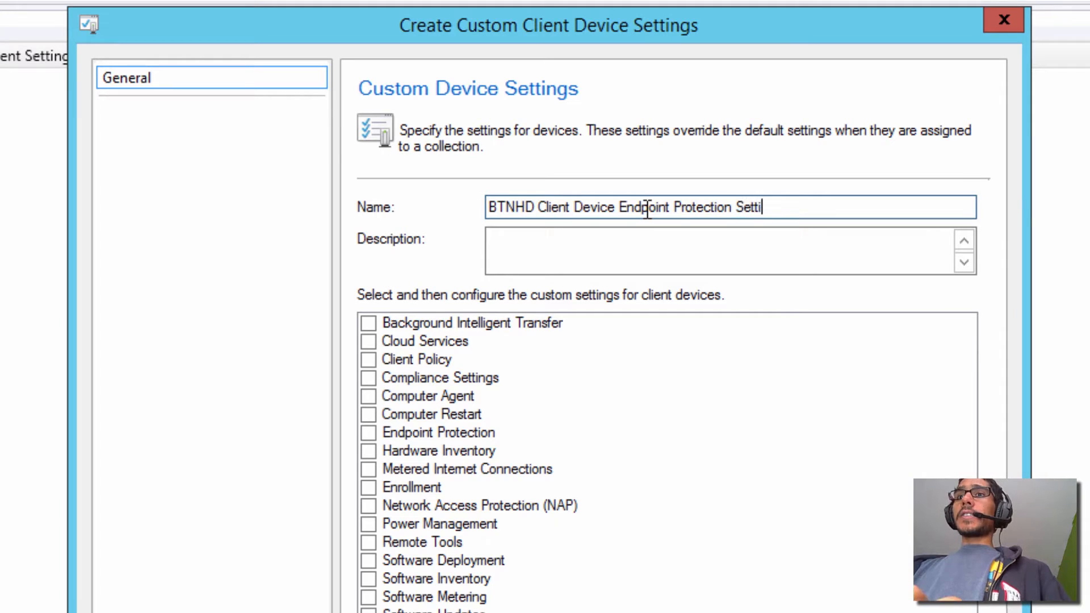
pyautogui.write('ngs')
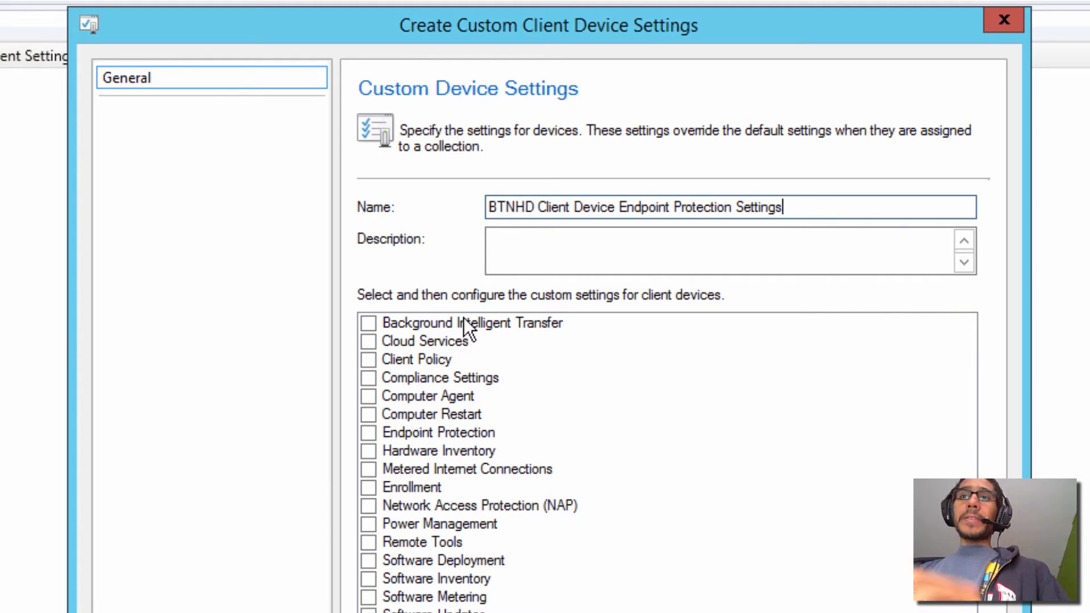
pyautogui.moveTo(363, 450)
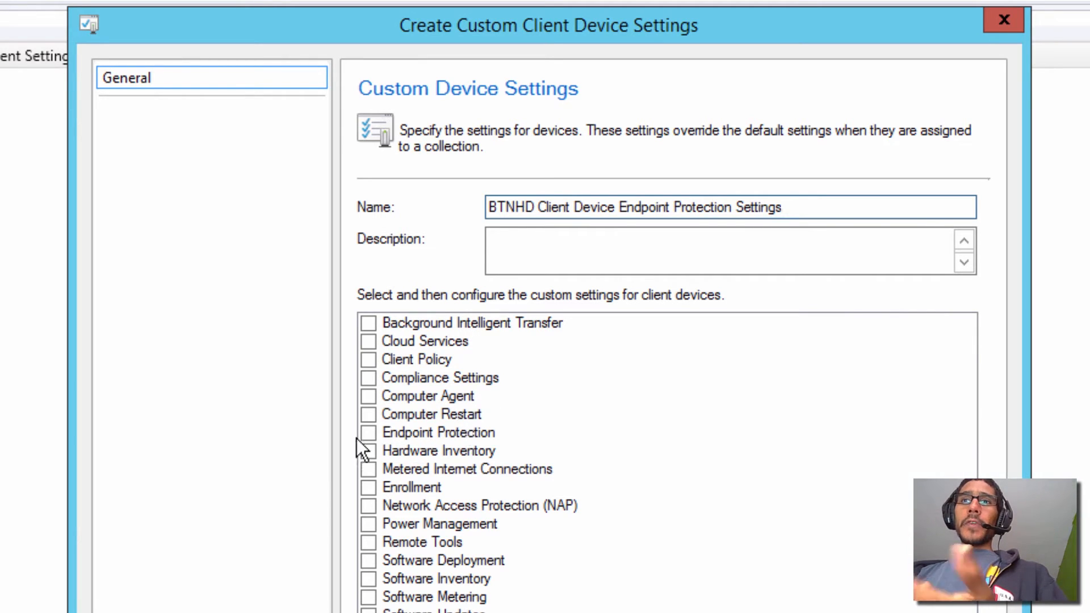
# - Tick the Endpoint Protection checkbox in the custom settings list
pyautogui.click(369, 432)
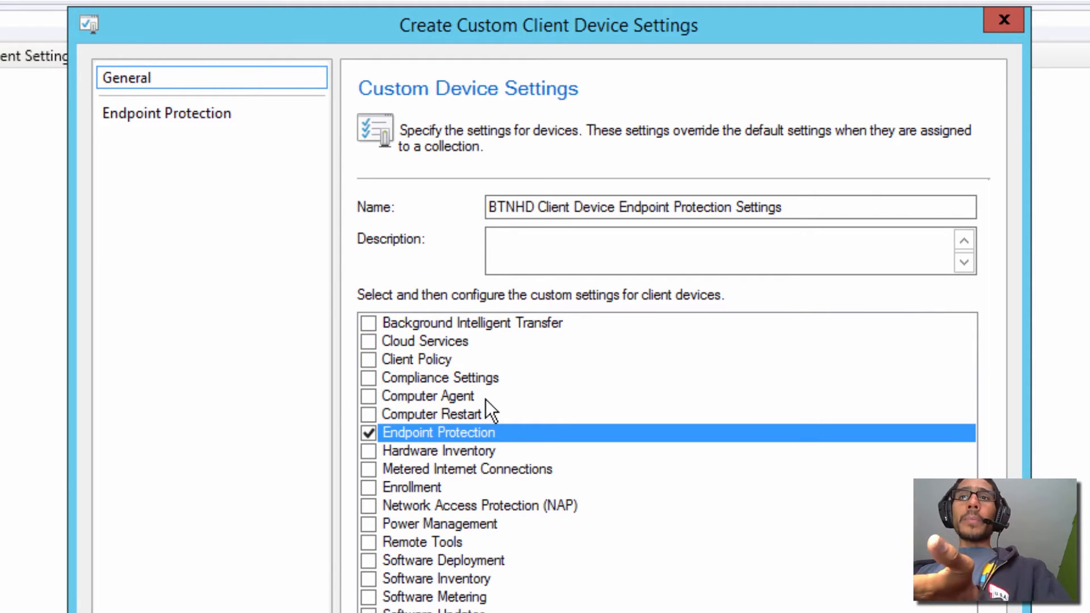
pyautogui.moveTo(464, 377)
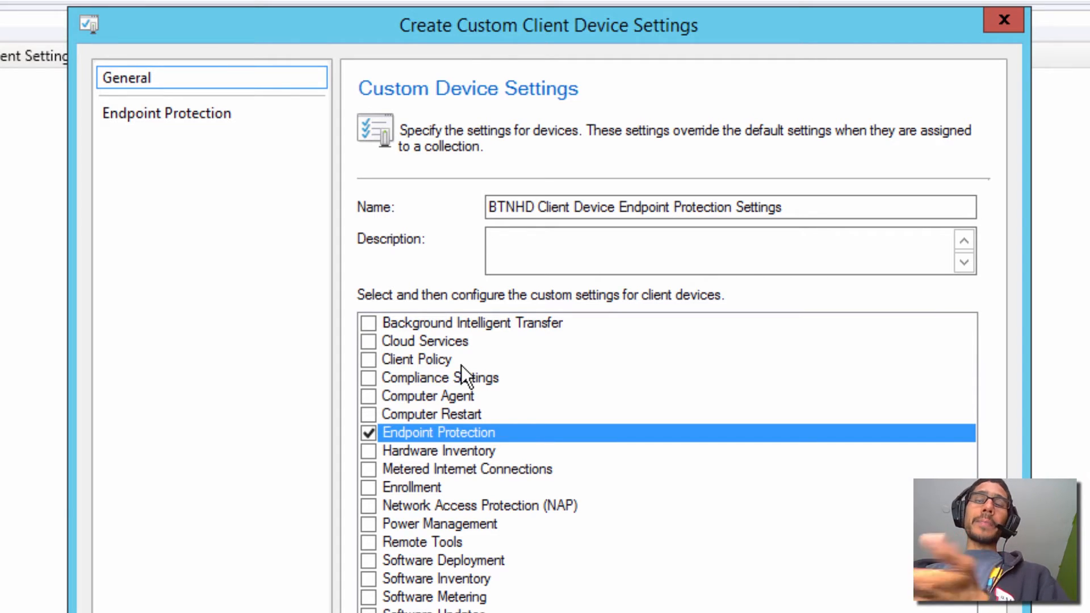
pyautogui.moveTo(458, 374)
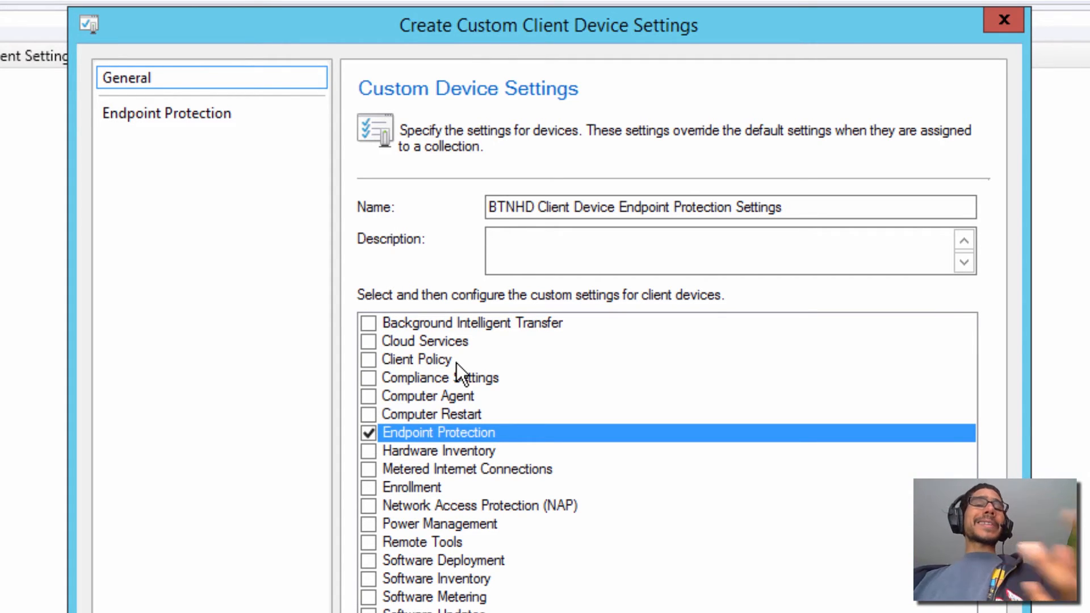
pyautogui.moveTo(601, 427)
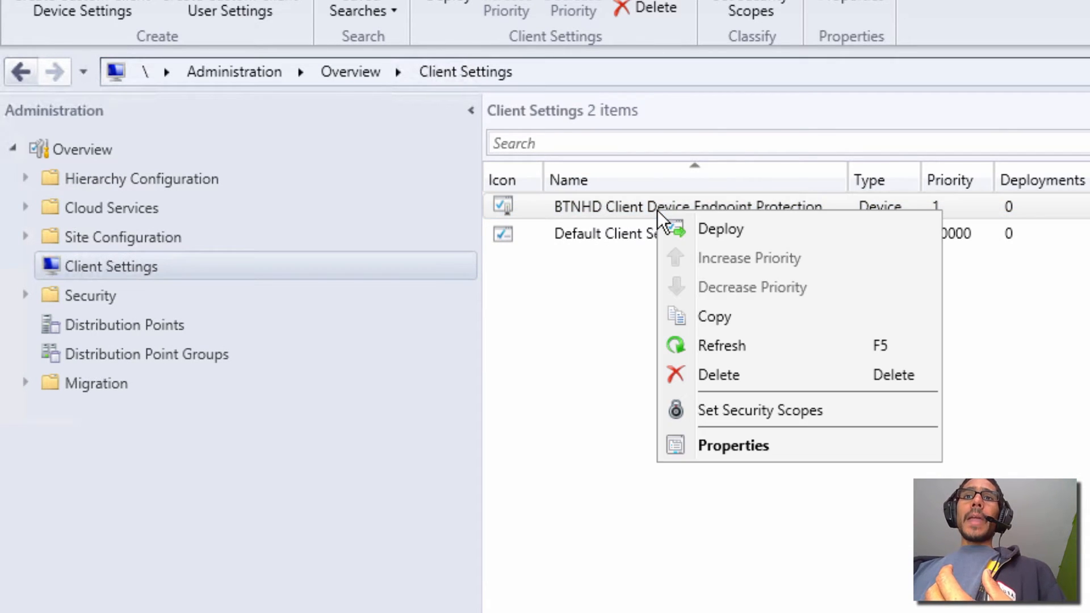
pyautogui.moveTo(732, 445)
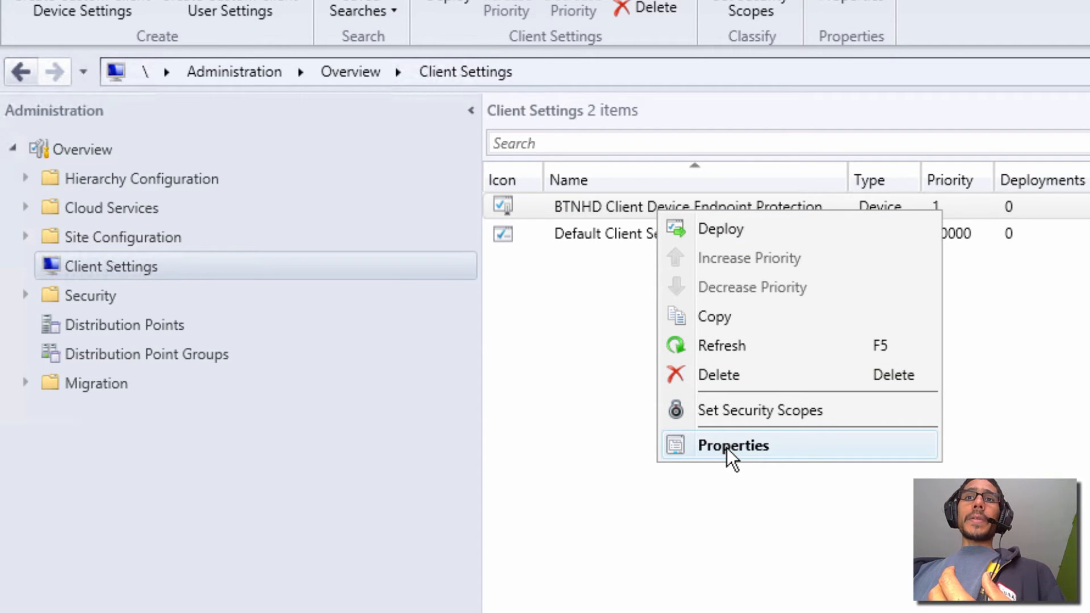
# - Open the BTNHD settings' properties on the Endpoint Protection page
pyautogui.click(733, 445)
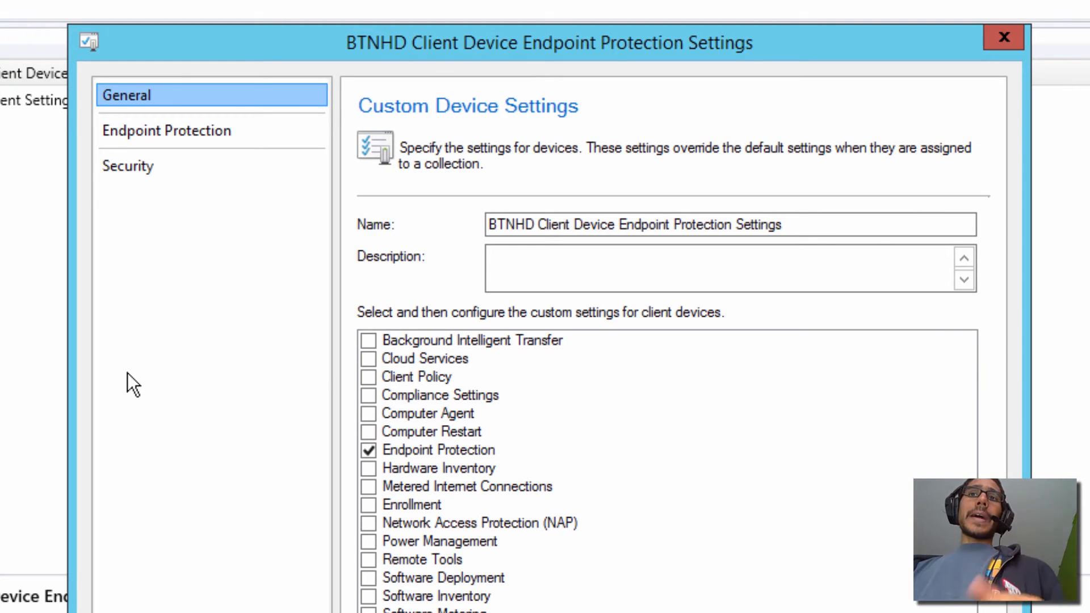
pyautogui.click(167, 130)
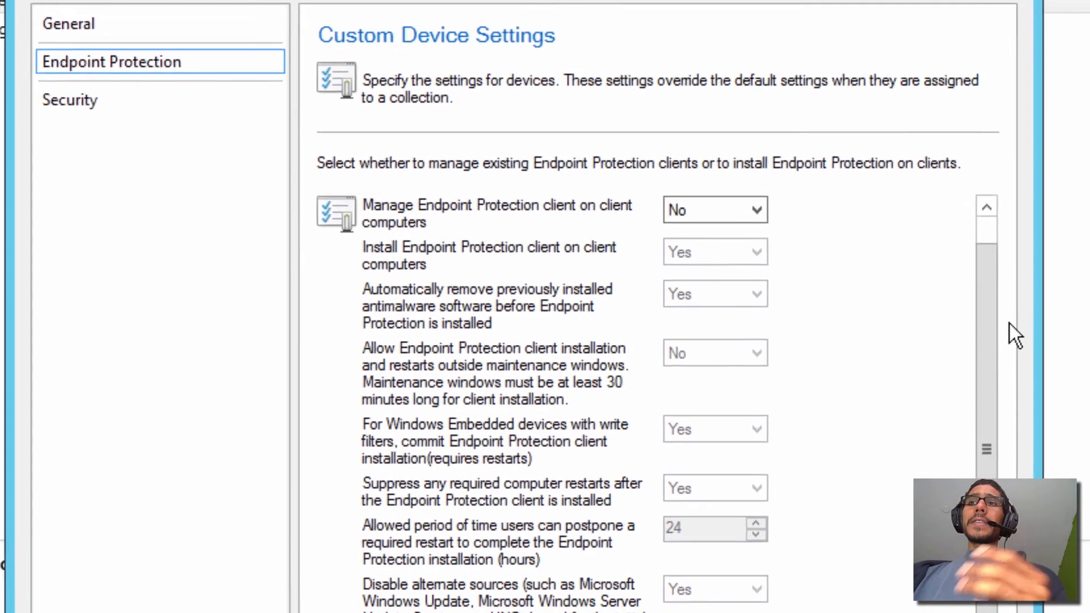
# - Set 'Manage Endpoint Protection client on client computers' to Yes
pyautogui.scroll(-3)
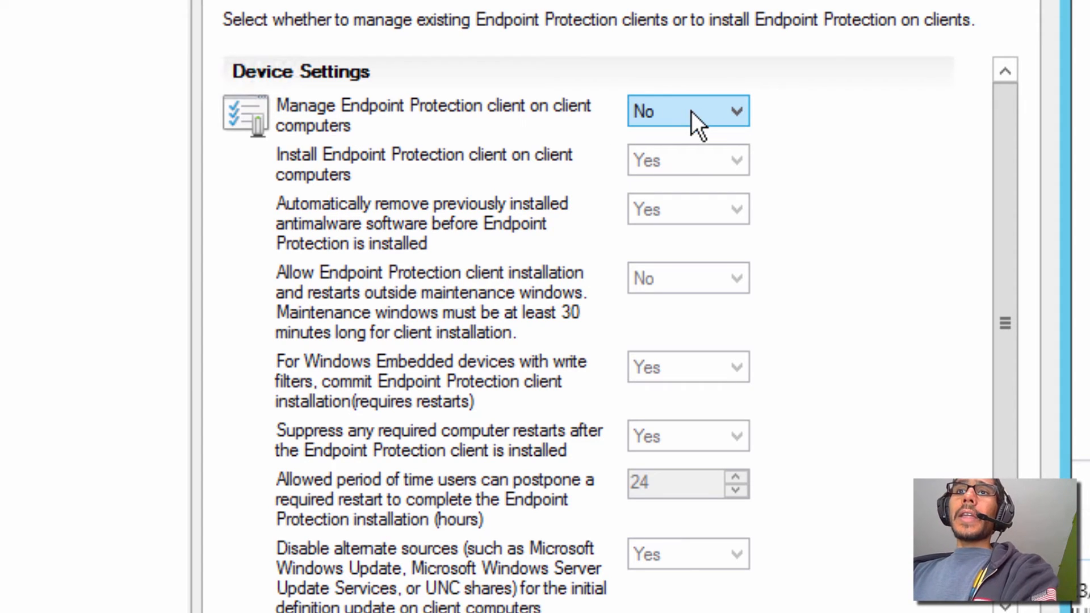
pyautogui.click(688, 110)
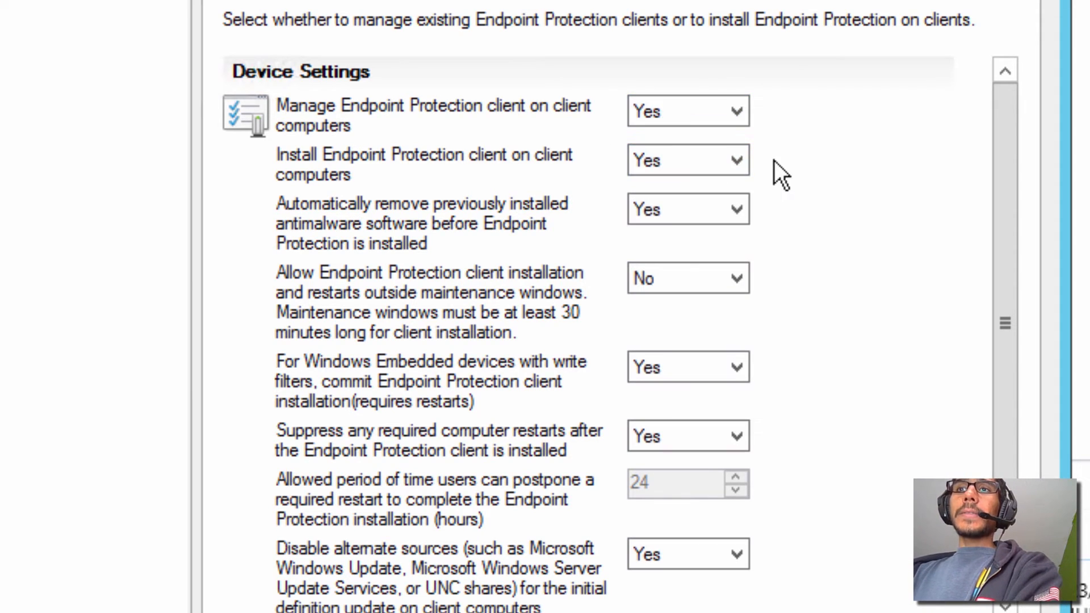
pyautogui.moveTo(719, 278)
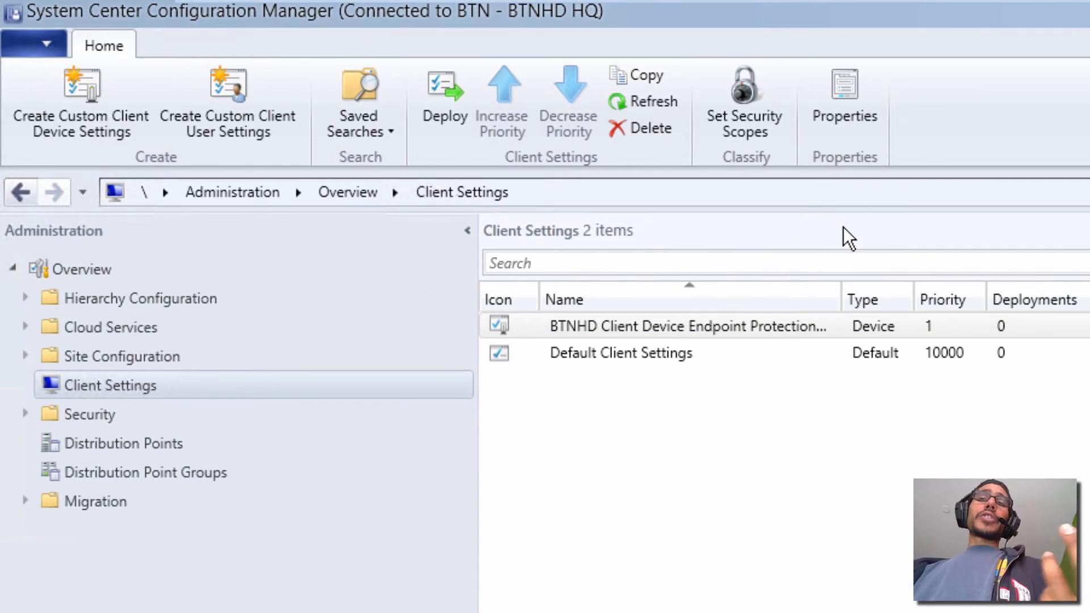
# - Choose Deploy on the BTNHD client device settings to list target collections
pyautogui.click(688, 326)
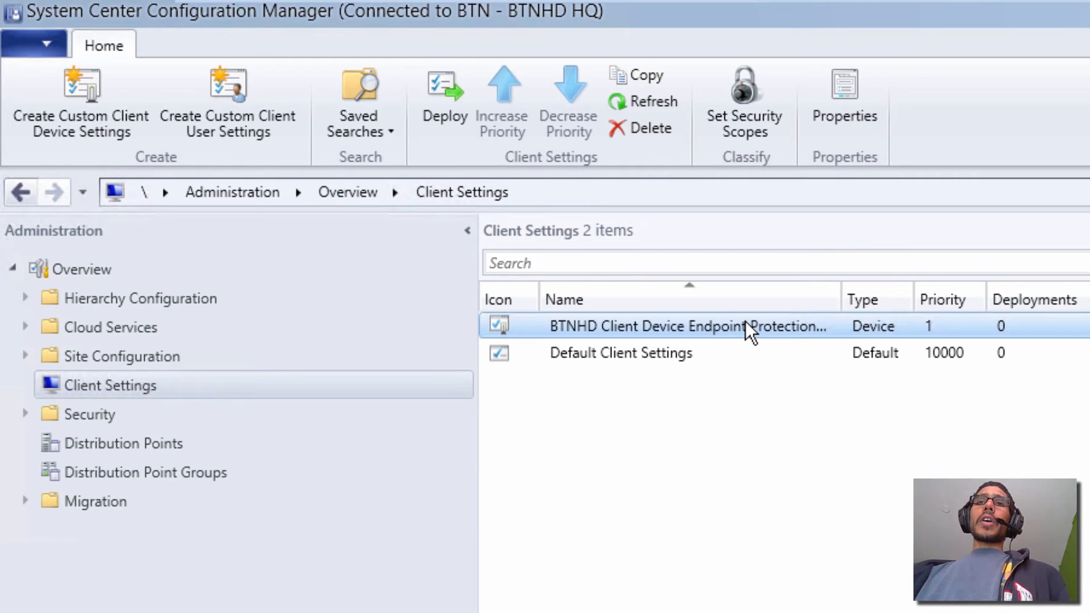
pyautogui.rightClick(744, 325)
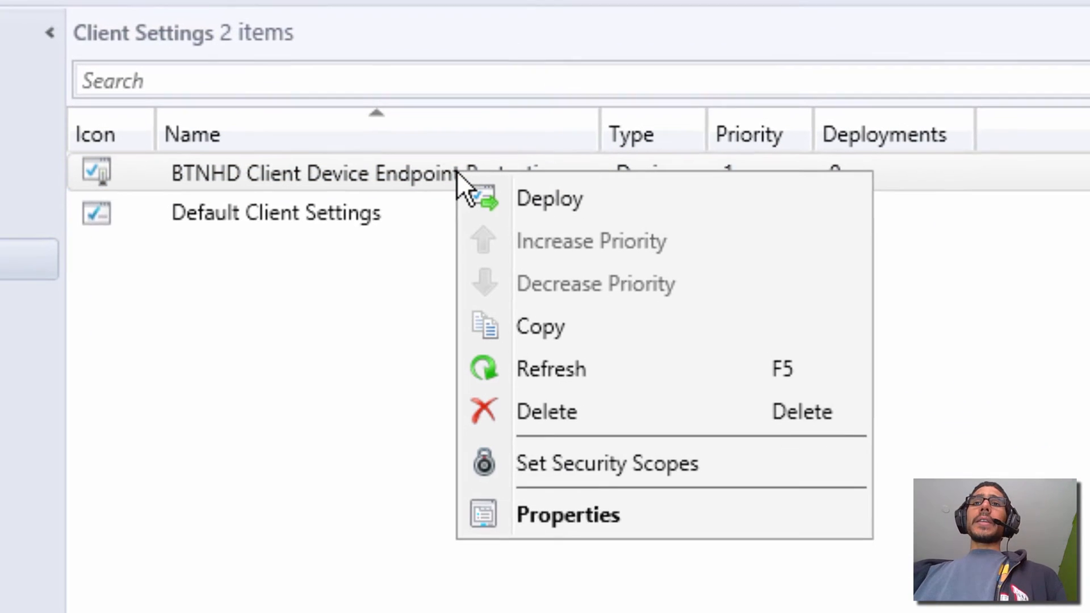
pyautogui.click(549, 198)
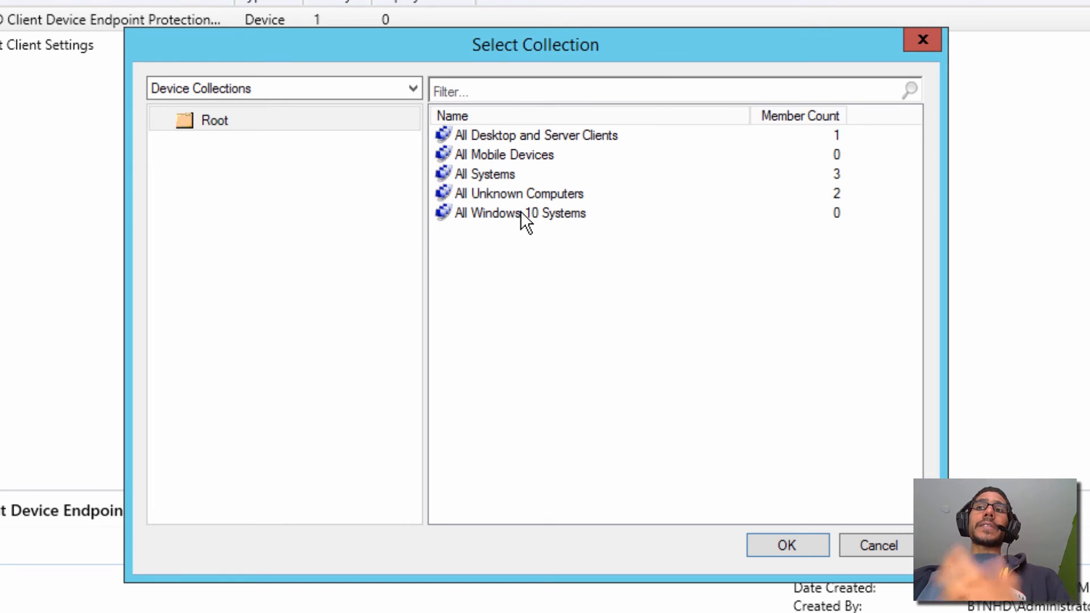
# - Select All Windows 10 Systems as the deployment collection and confirm
pyautogui.click(518, 212)
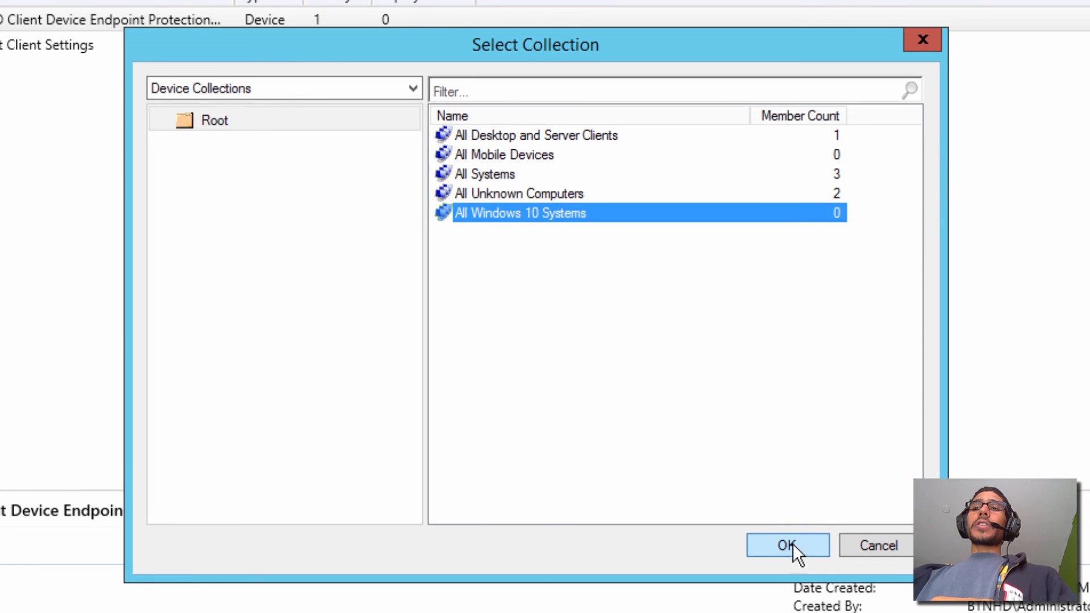
pyautogui.click(786, 545)
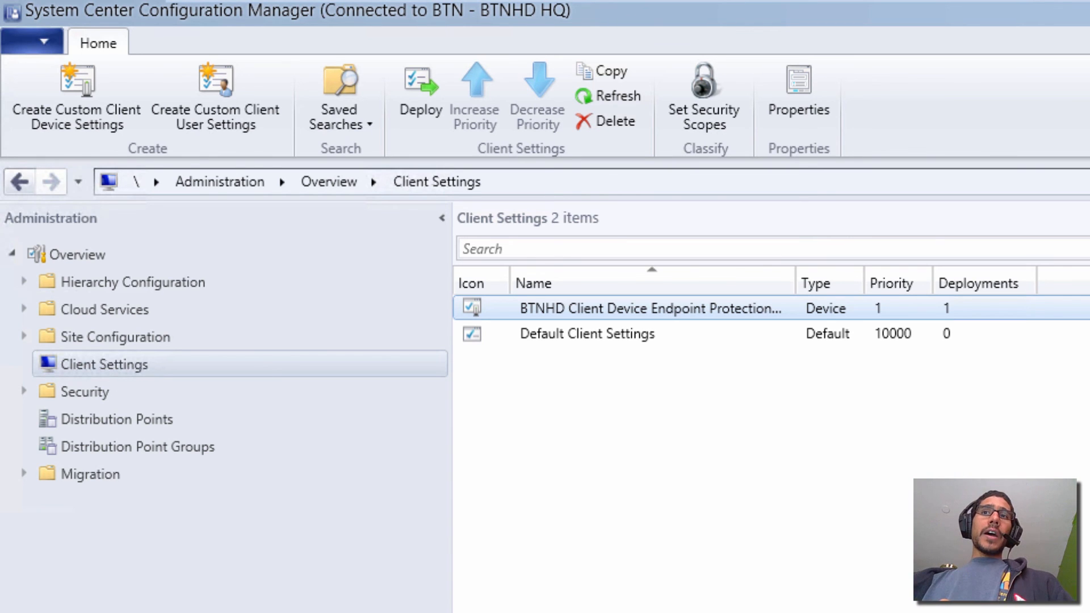
pyautogui.moveTo(728, 320)
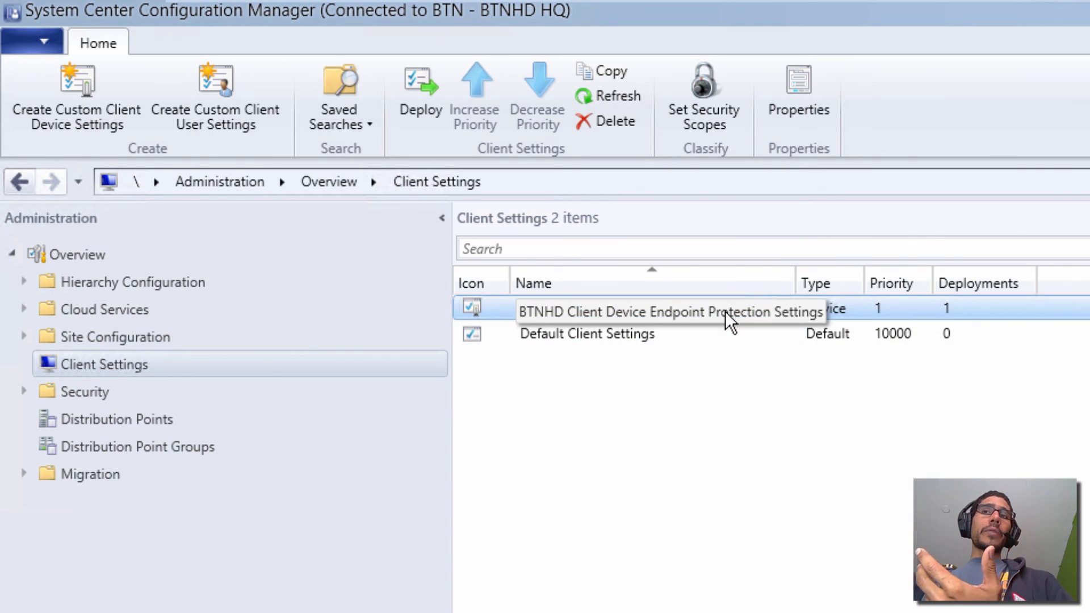